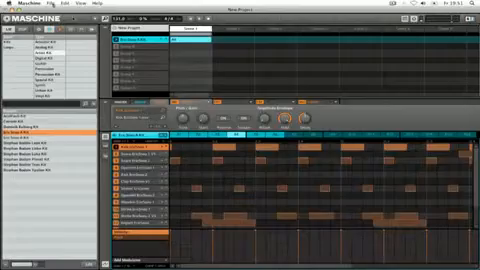
Step: Open the File menu to reach the export commands
click(155, 9)
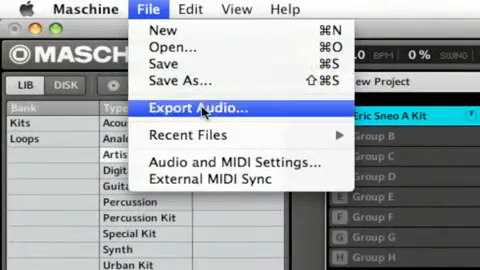
Step: Start Export Audio with Region set to Loop Range, then review the ticked sound list
click(204, 103)
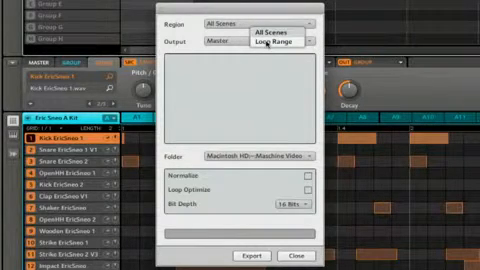
click(288, 38)
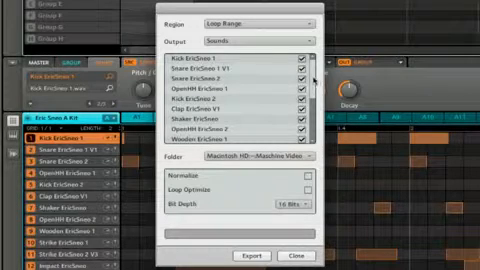
scroll(down, 3)
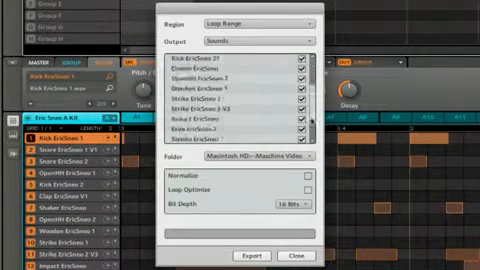
scroll(down, 3)
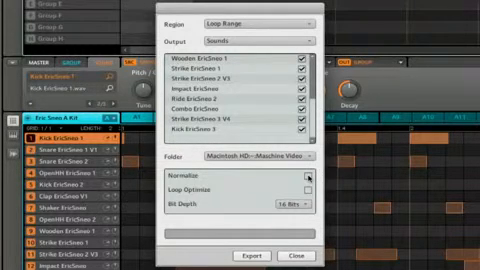
Step: Enable Normalize and Loop Optimize for the export
click(305, 176)
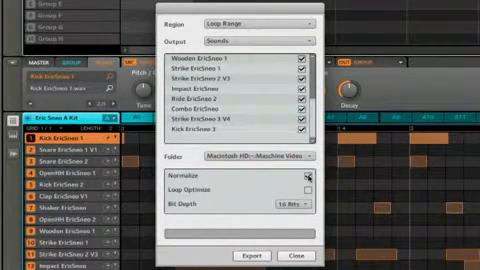
click(310, 177)
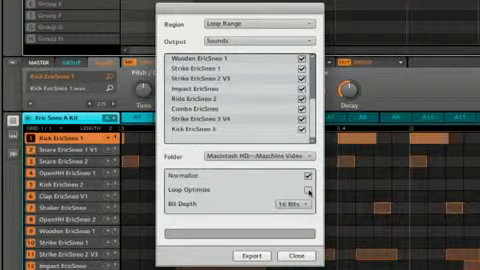
click(301, 211)
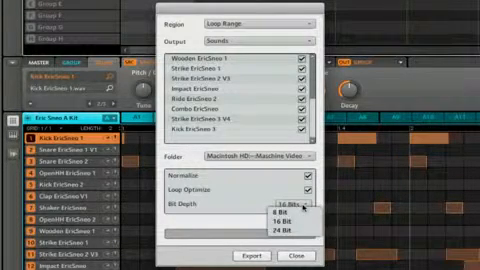